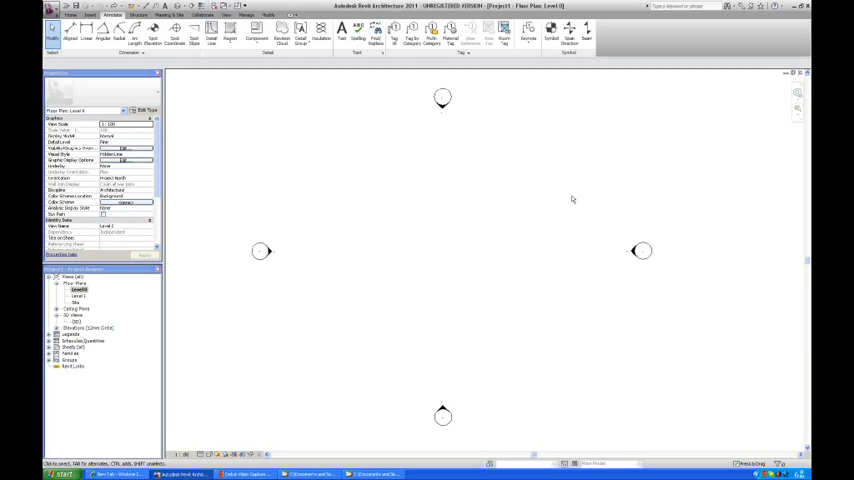
pyautogui.moveTo(494, 214)
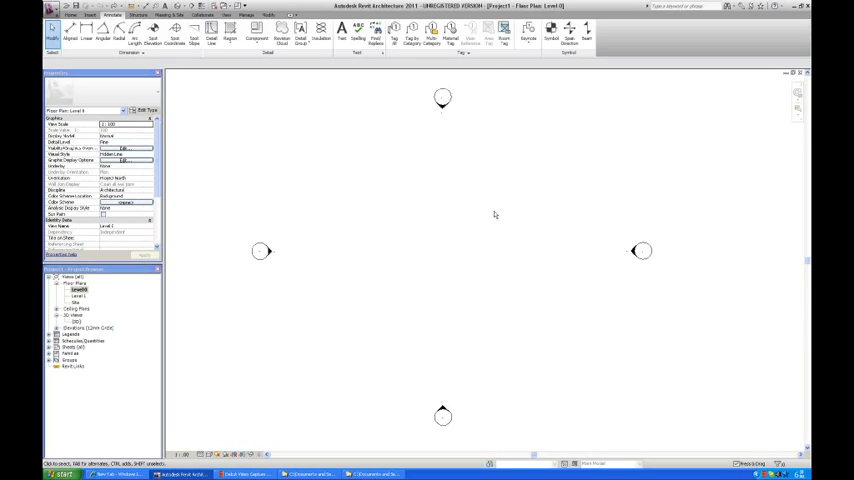
pyautogui.moveTo(298, 180)
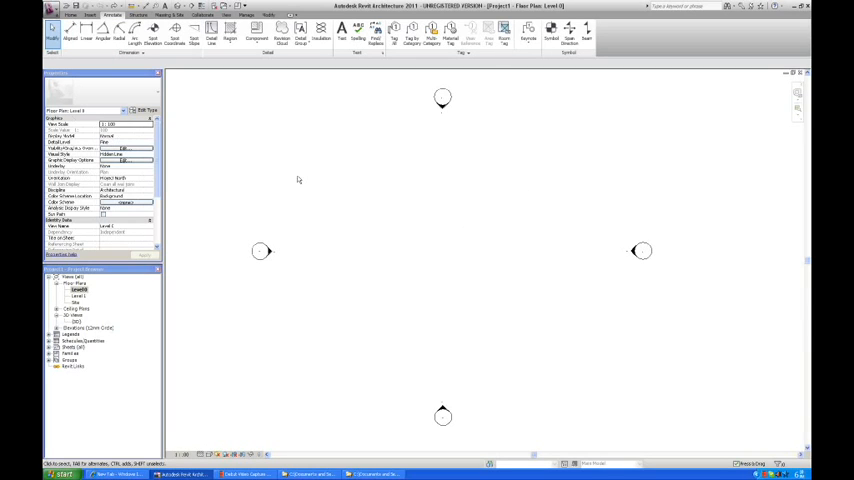
pyautogui.moveTo(376, 192)
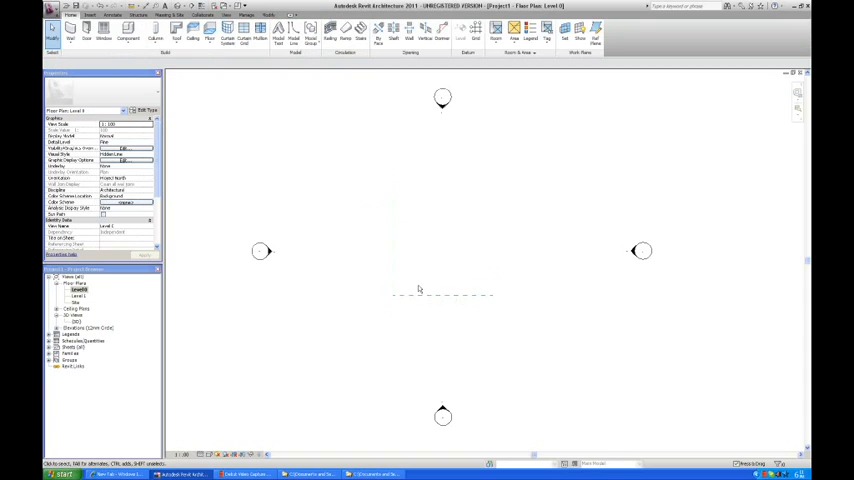
pyautogui.moveTo(388, 244)
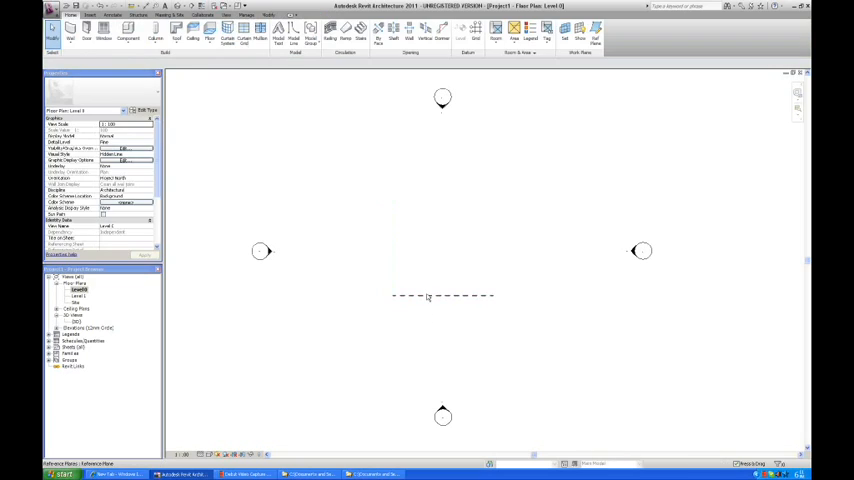
# Place a horizontal reference plane near the middle of the Level 1 plan
pyautogui.click(442, 296)
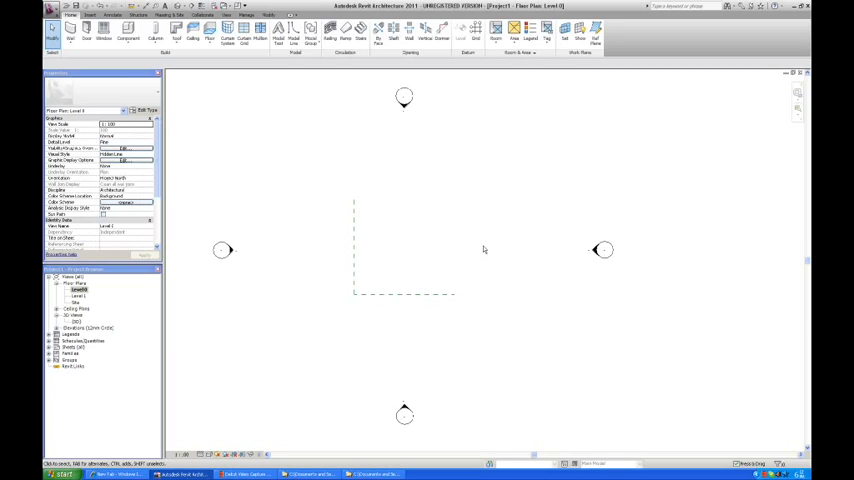
pyautogui.moveTo(544, 186)
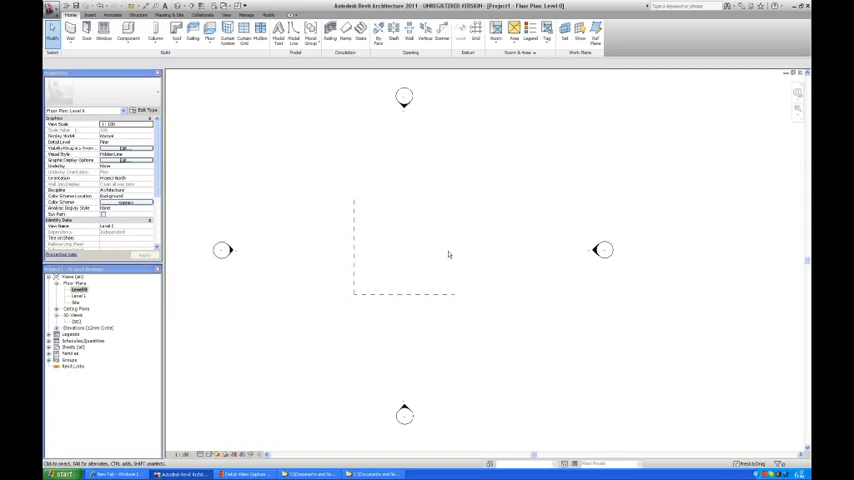
pyautogui.moveTo(458, 280)
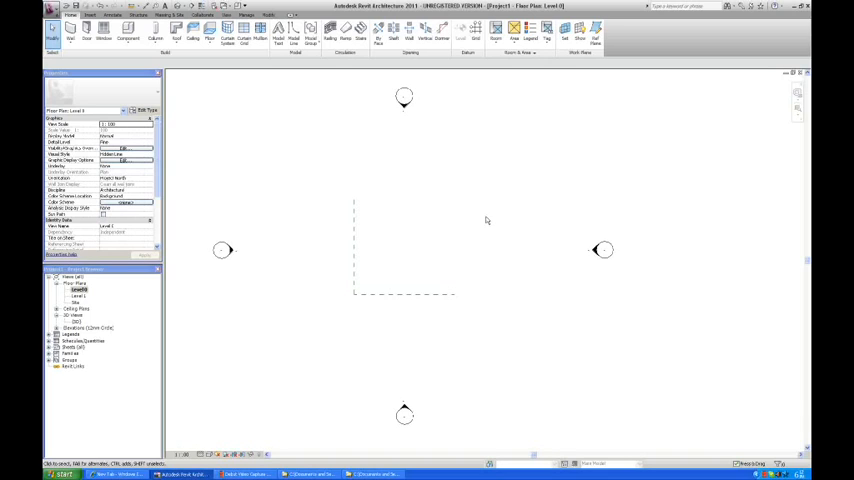
pyautogui.moveTo(496, 246)
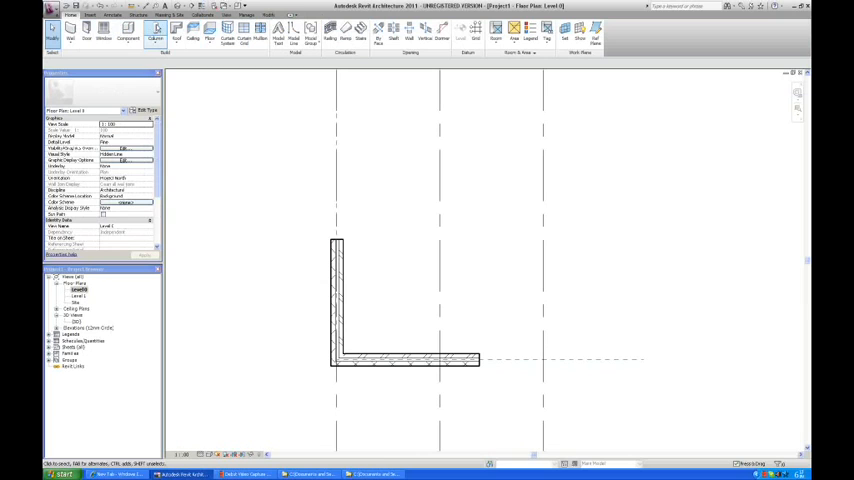
# Finish the L-shaped pair of walls along the reference planes
pyautogui.click(336, 300)
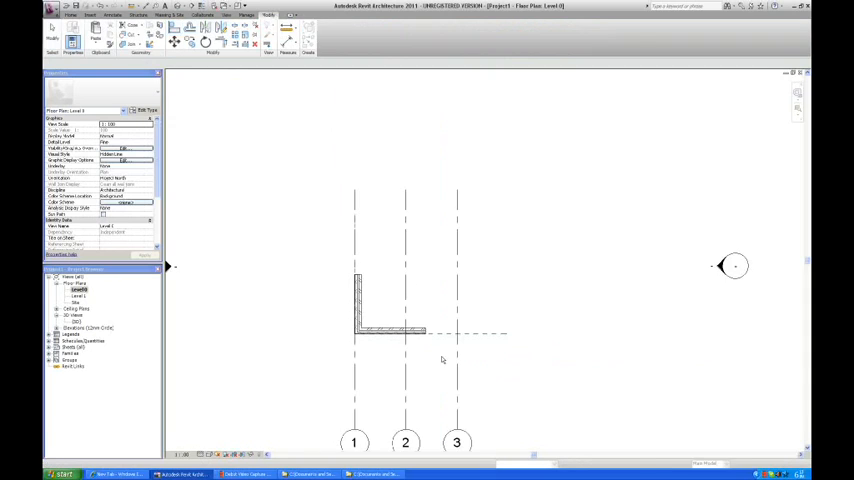
pyautogui.click(328, 36)
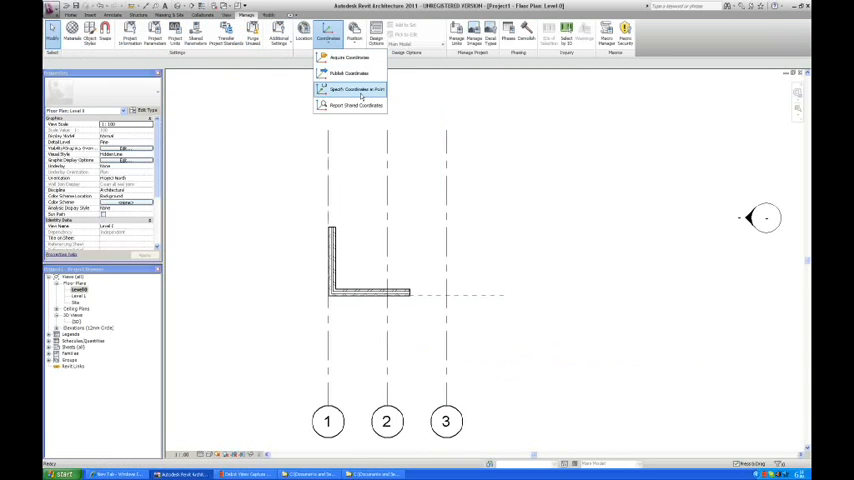
# Specify shared coordinates at the corner of the L-shaped walls and confirm the values
pyautogui.click(356, 88)
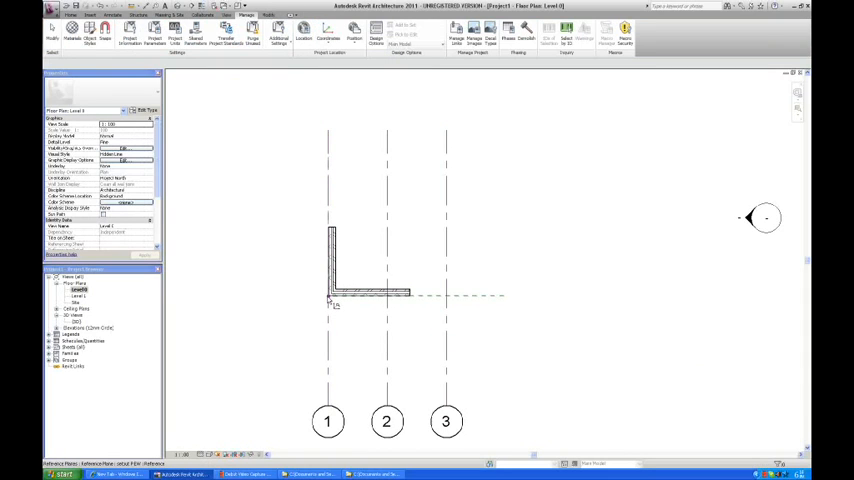
pyautogui.click(304, 32)
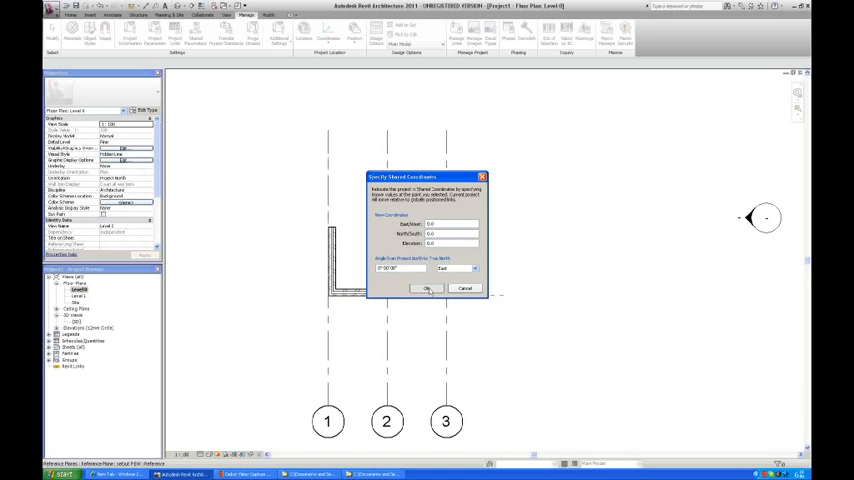
pyautogui.click(428, 288)
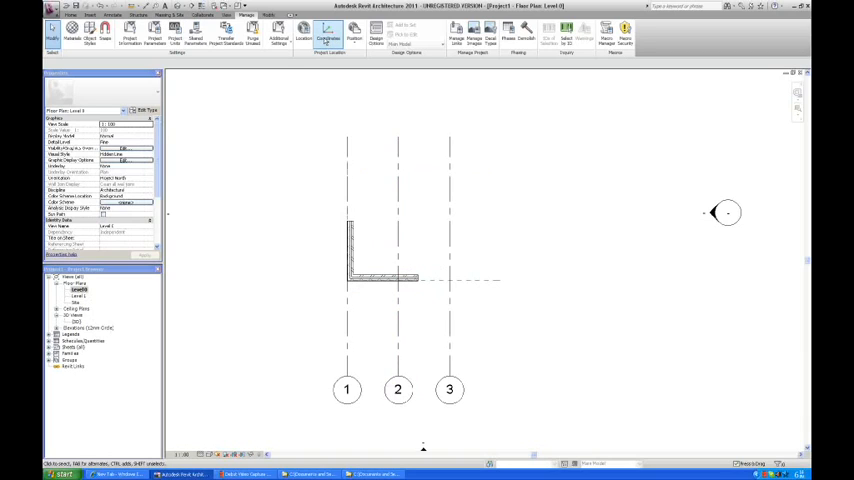
# Start Rotate True North about the wall corner from Manage > Position
pyautogui.click(354, 38)
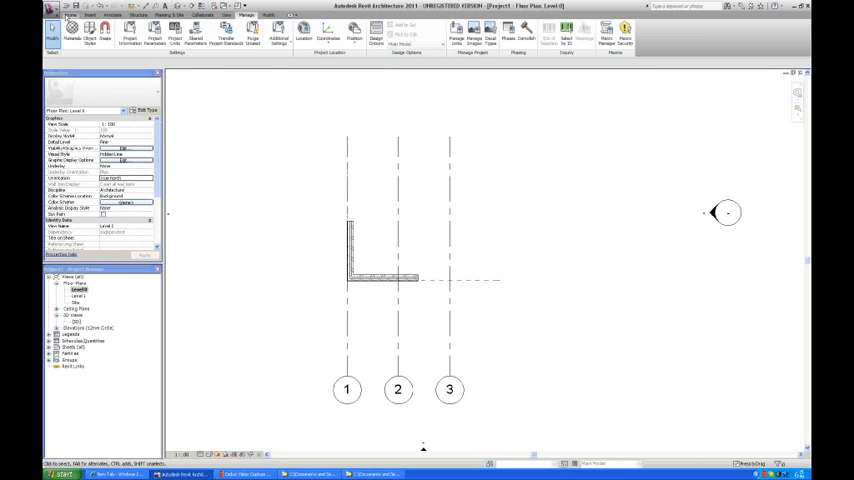
pyautogui.click(68, 16)
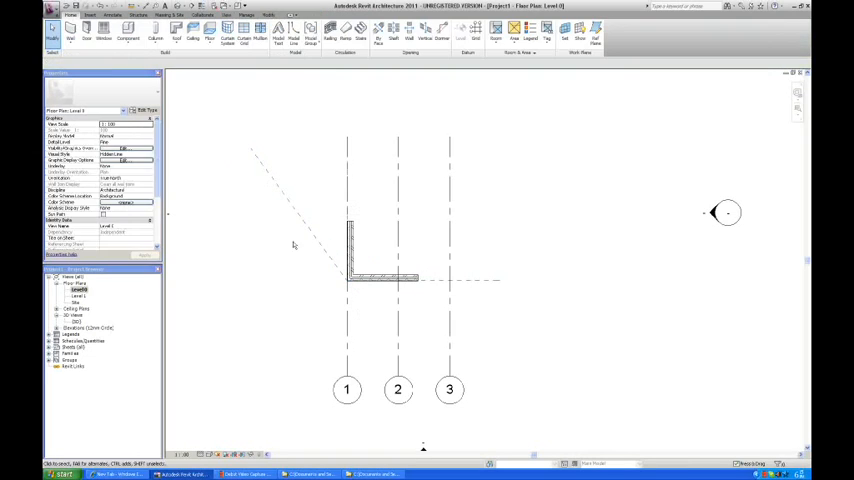
# Fix the true-north rotation angle so the diagonal line stays through the wall corner
pyautogui.click(244, 14)
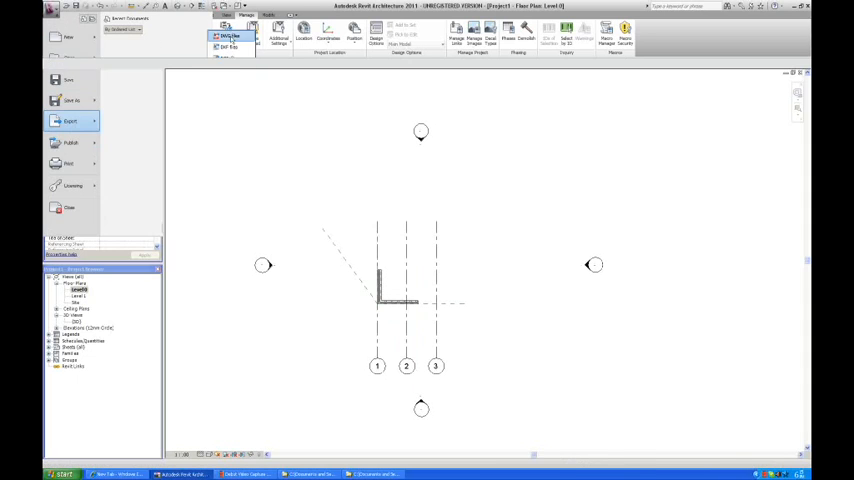
# Choose Export > CAD Formats > DWG to reach the export settings for the Level 1 plan
pyautogui.click(230, 36)
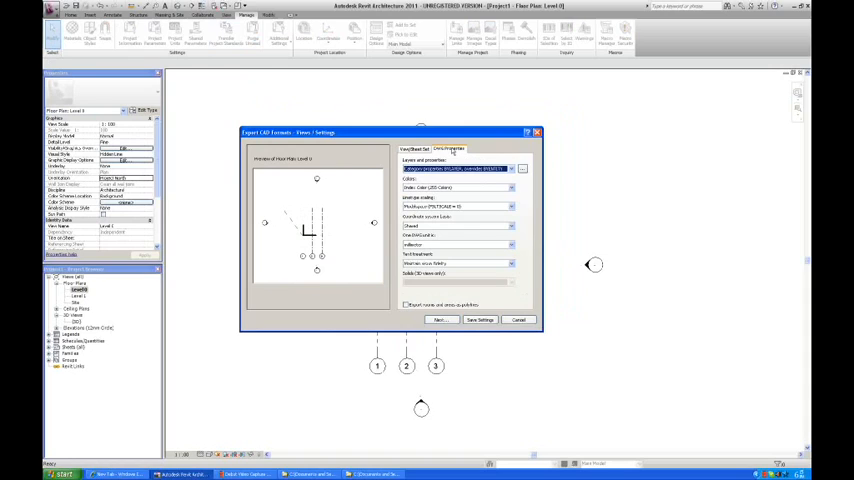
pyautogui.moveTo(480, 212)
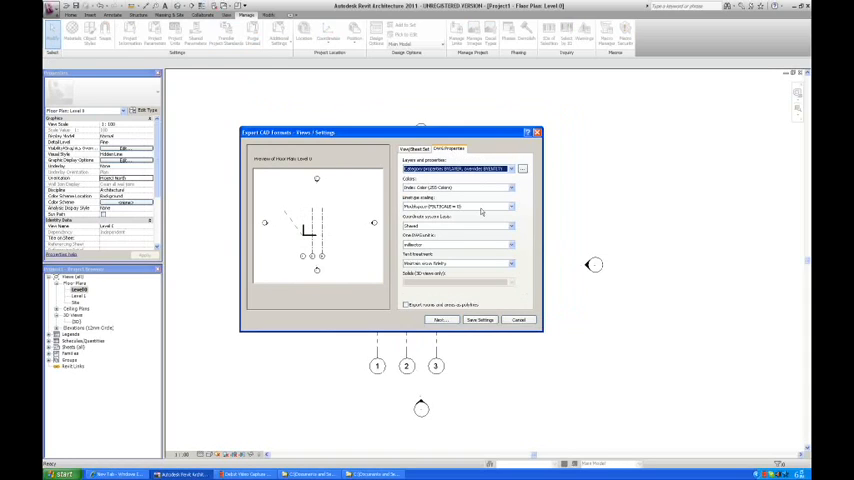
pyautogui.moveTo(480, 212)
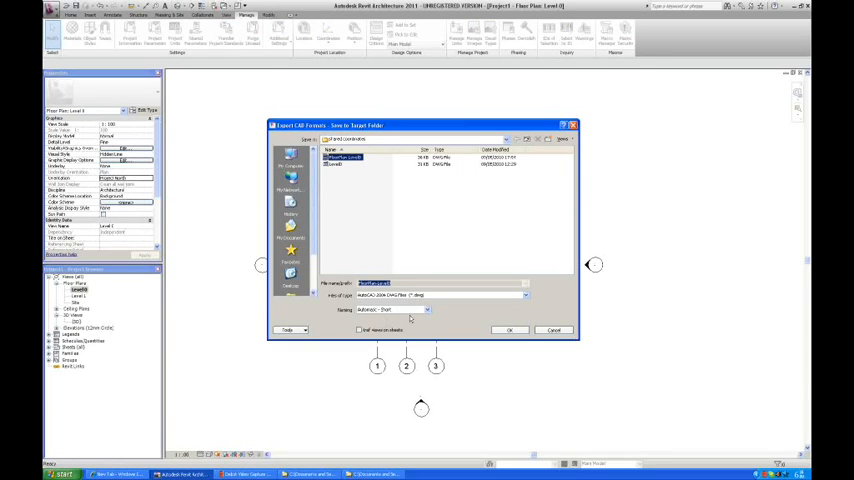
# Pick the DWG file version and save the Level 1 plan export
pyautogui.click(524, 296)
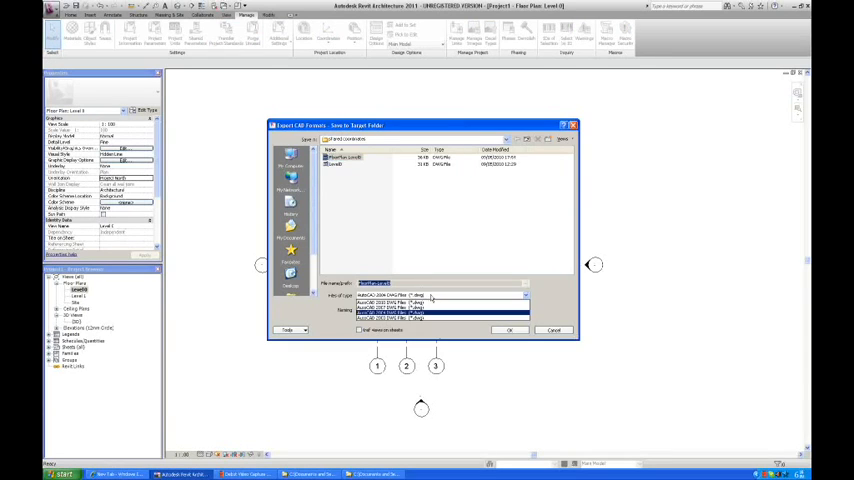
pyautogui.click(388, 308)
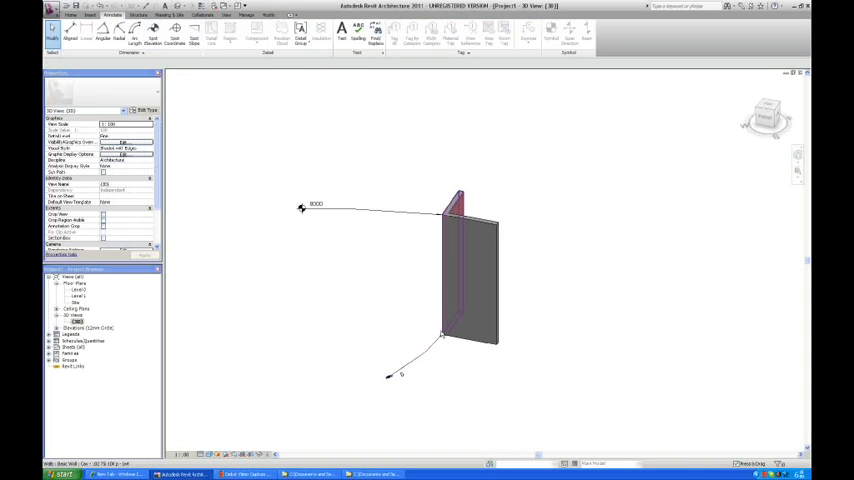
# Select the base point in the 3D view to check its elevation at the wall corner
pyautogui.click(376, 292)
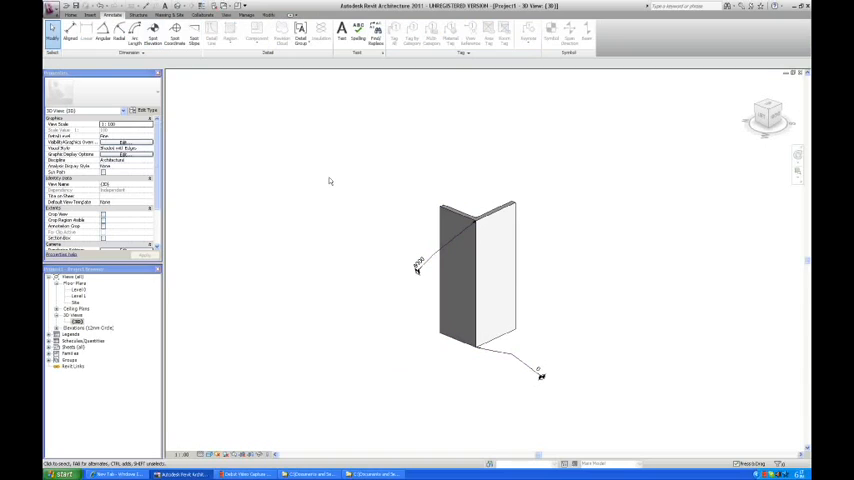
pyautogui.moveTo(420, 156)
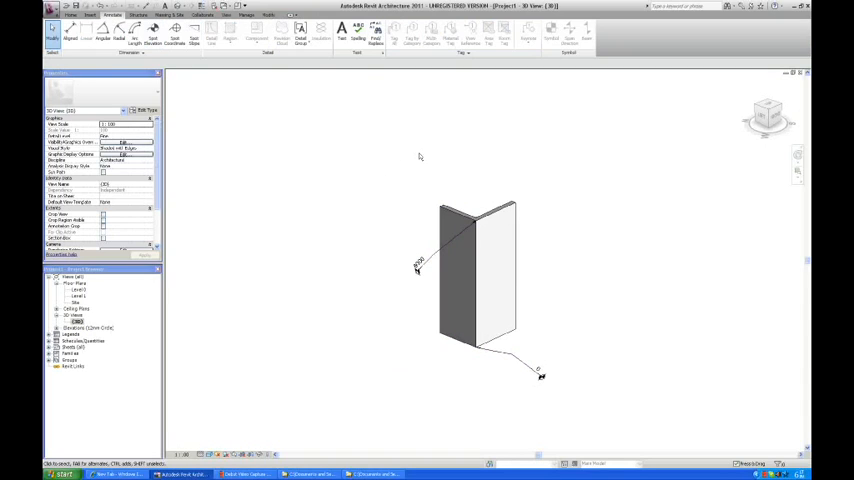
pyautogui.moveTo(426, 164)
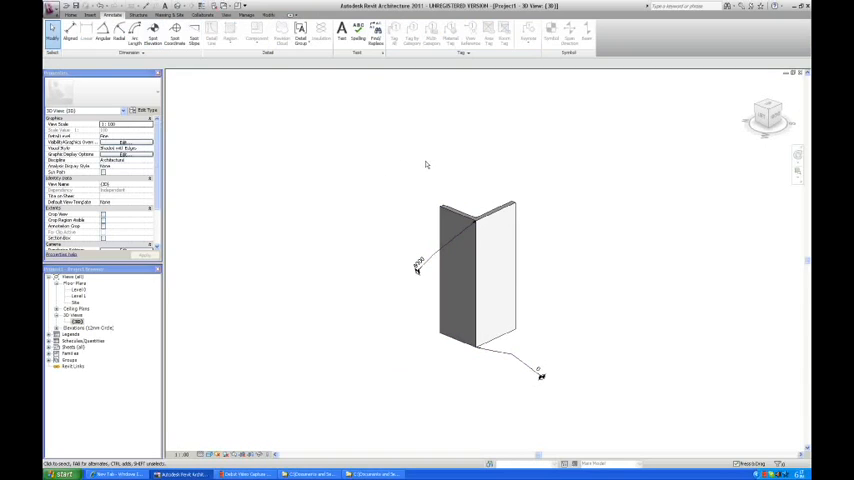